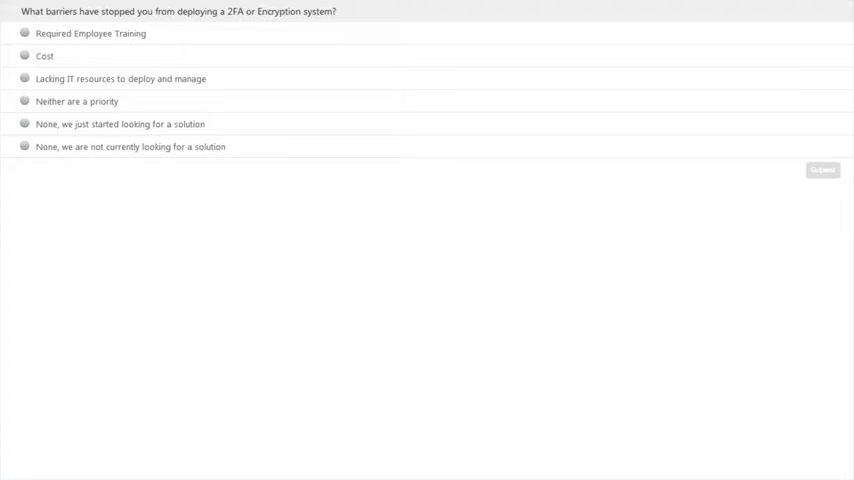
Submit the poll answer and bring up the Windows Server 2012 demo desktop
{"action": "left_click", "coordinate": [822, 168]}
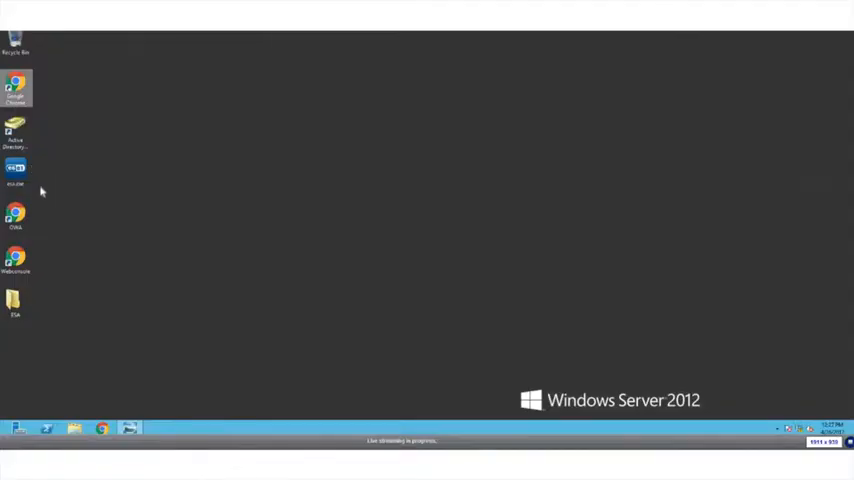
Launch the ESET Secure Authentication installer from its desktop icon
{"action": "left_click", "coordinate": [16, 168]}
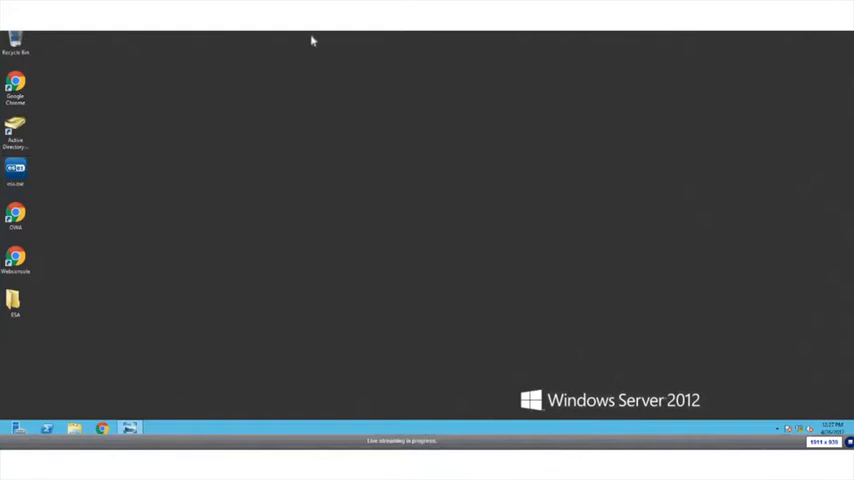
{"action": "left_click", "coordinate": [16, 170]}
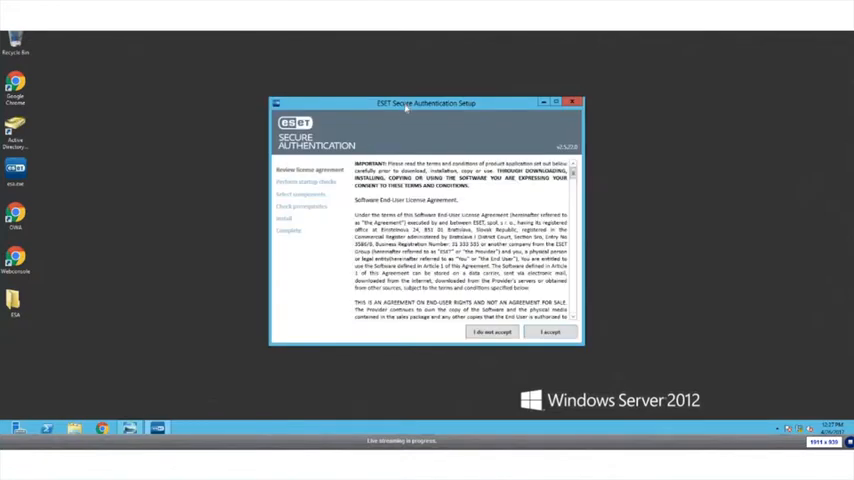
Accept the license agreement and let the prerequisite checks run to all successful
{"action": "left_click_drag", "start_coordinate": [424, 104], "coordinate": [406, 84]}
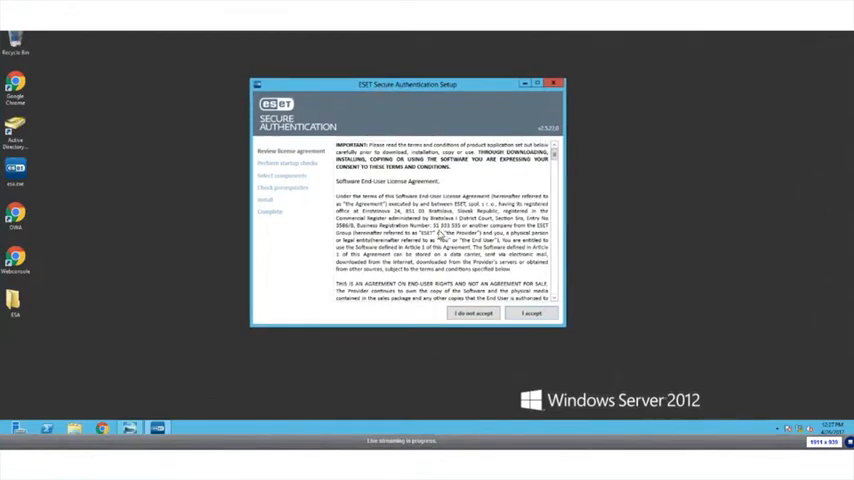
{"action": "left_click", "coordinate": [528, 312]}
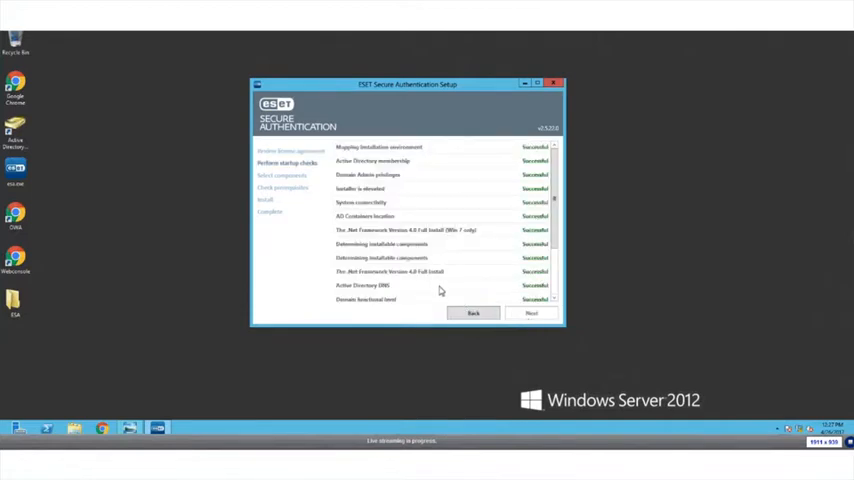
{"action": "mouse_move", "coordinate": [434, 306]}
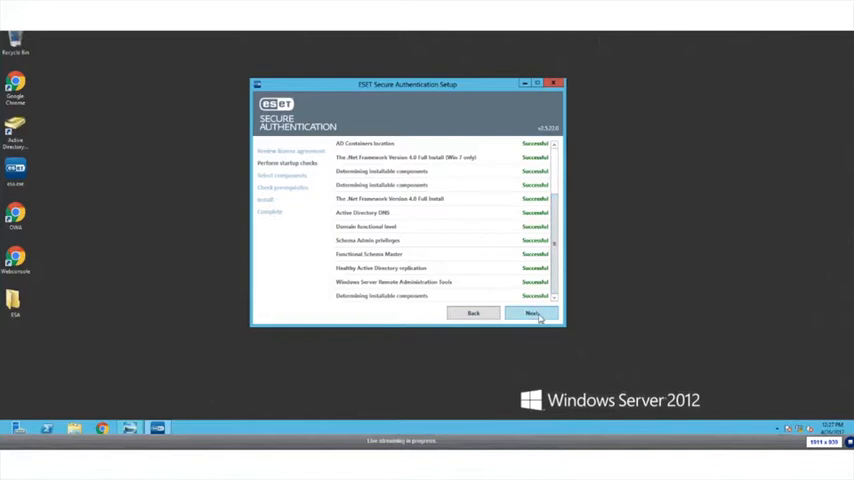
Continue past the prerequisite checks and start installing the selected components
{"action": "left_click", "coordinate": [530, 314]}
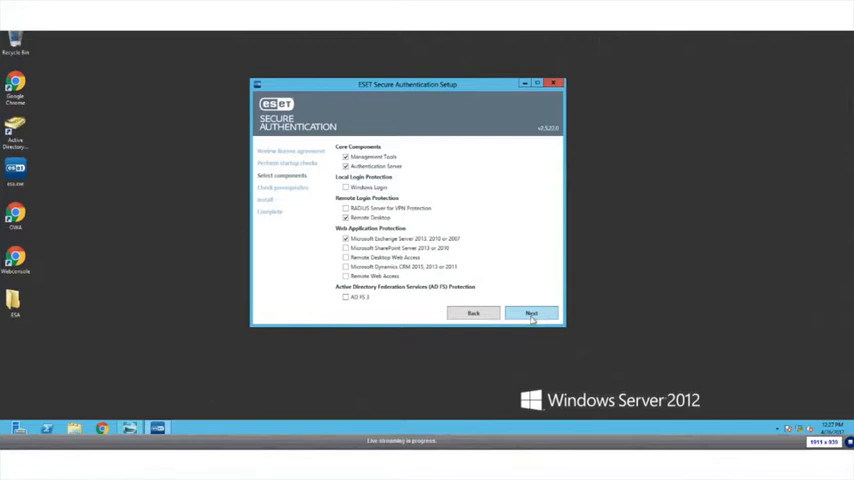
{"action": "mouse_move", "coordinate": [482, 304]}
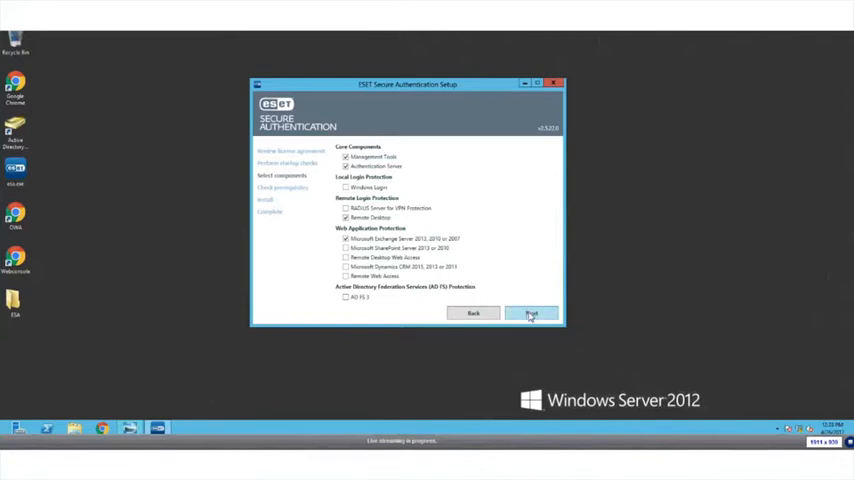
{"action": "left_click", "coordinate": [532, 312]}
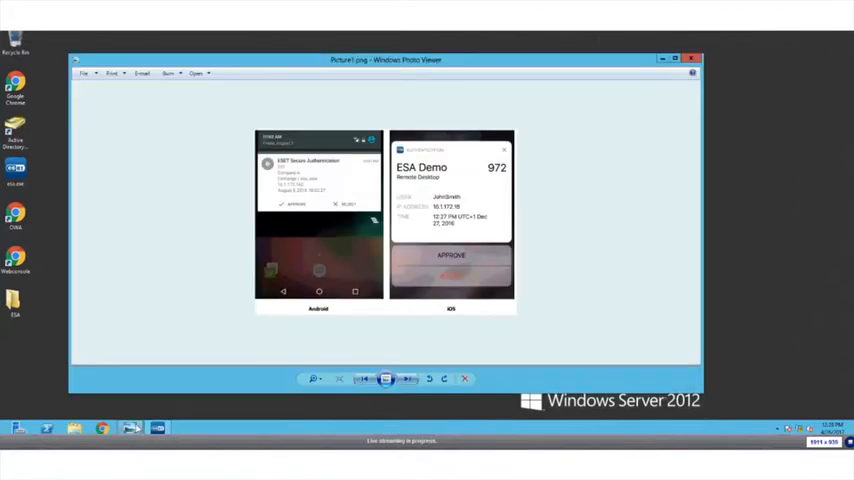
{"action": "mouse_move", "coordinate": [404, 380]}
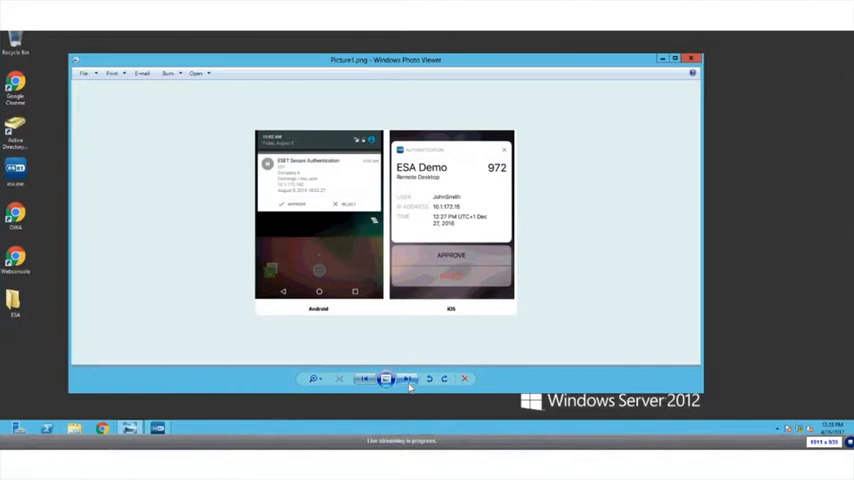
Step through the phone approval prompt and mobile app pictures while installation runs
{"action": "left_click", "coordinate": [400, 380]}
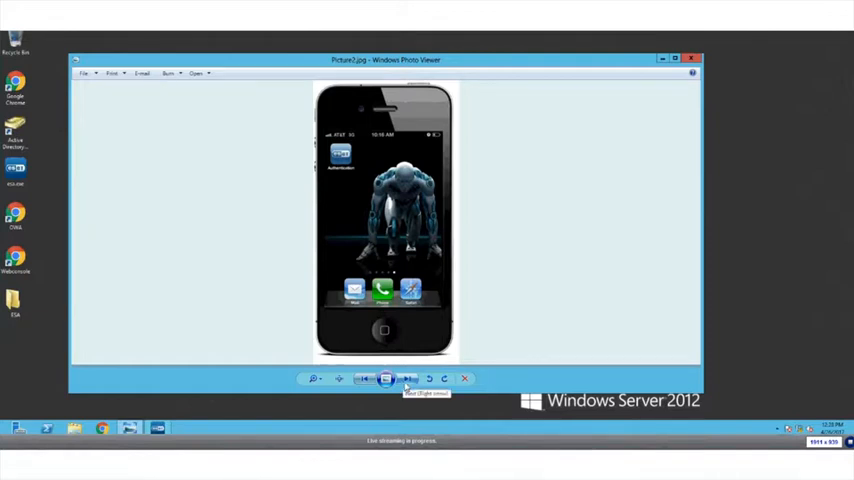
{"action": "left_click", "coordinate": [404, 380]}
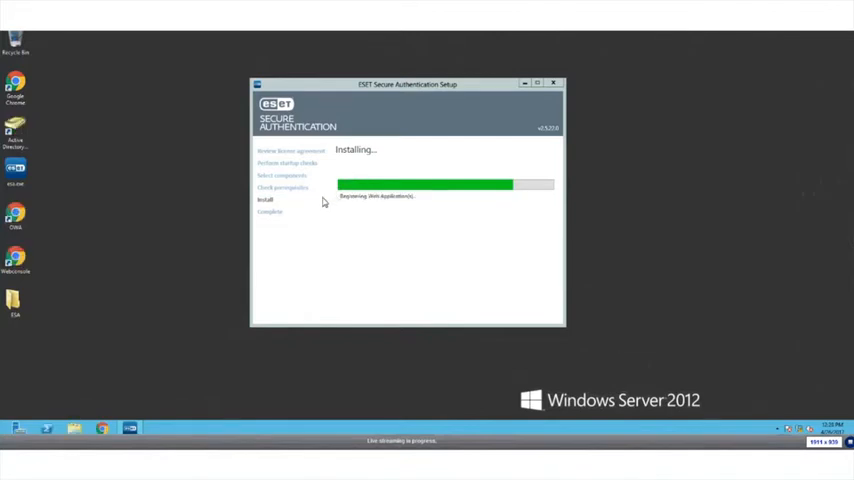
{"action": "mouse_move", "coordinate": [310, 208]}
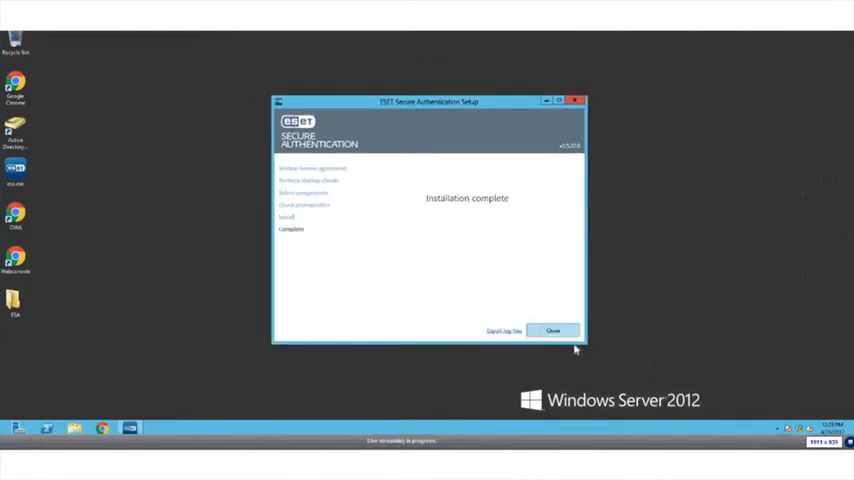
Close the finished ESET Secure Authentication installer
{"action": "left_click", "coordinate": [558, 330]}
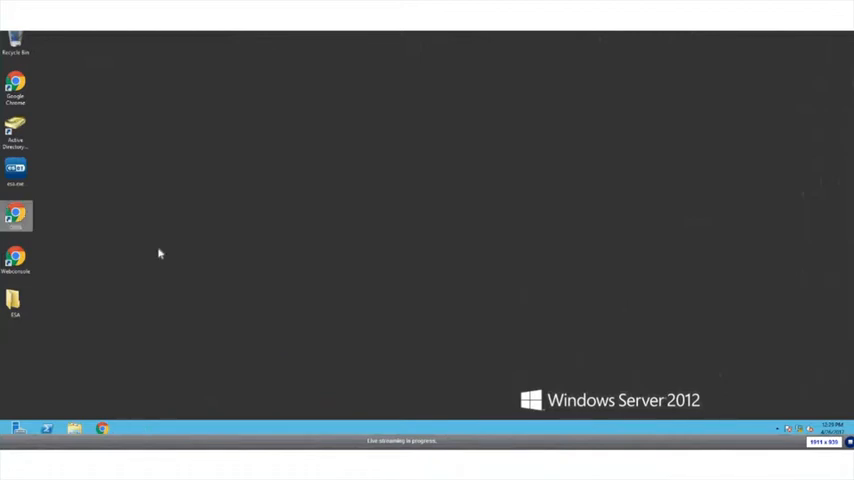
Show a user's ESET Secure Authentication properties page with mobile-app OTP 2FA enabled
{"action": "left_click", "coordinate": [18, 130]}
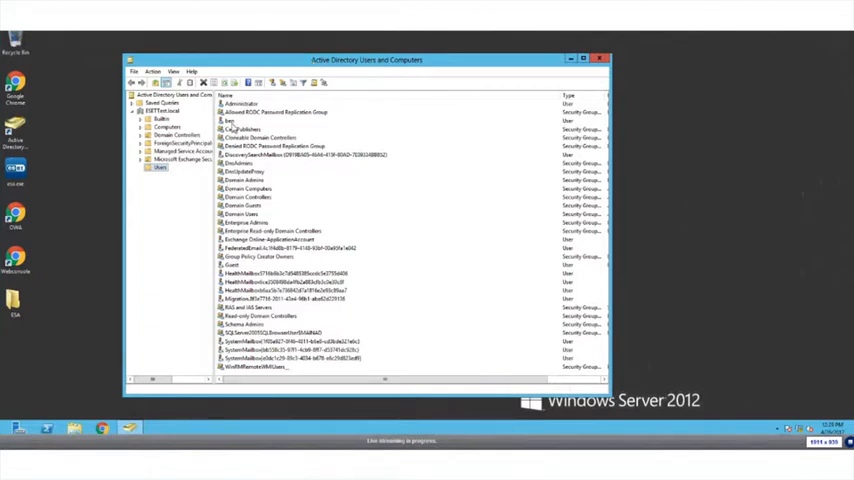
{"action": "right_click", "coordinate": [240, 120]}
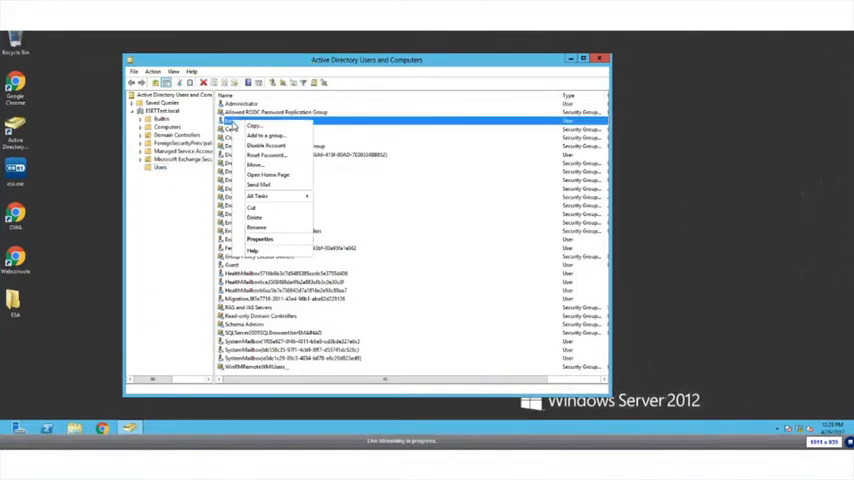
{"action": "mouse_move", "coordinate": [262, 240]}
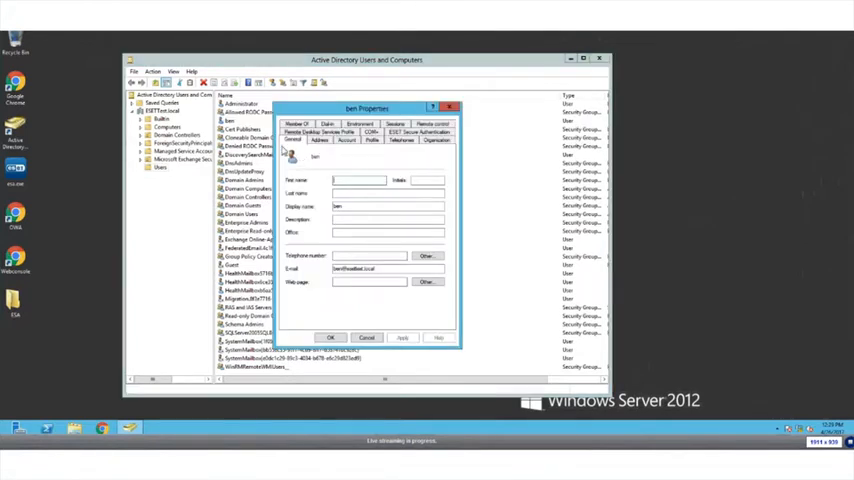
{"action": "left_click", "coordinate": [428, 132]}
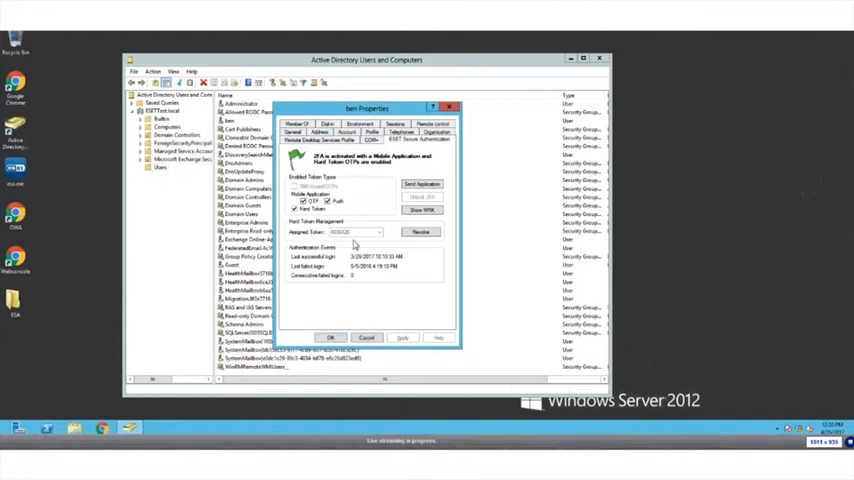
Sign in to Outlook Web App with the protected account, reaching the ESET login-approval page
{"action": "left_click", "coordinate": [330, 336]}
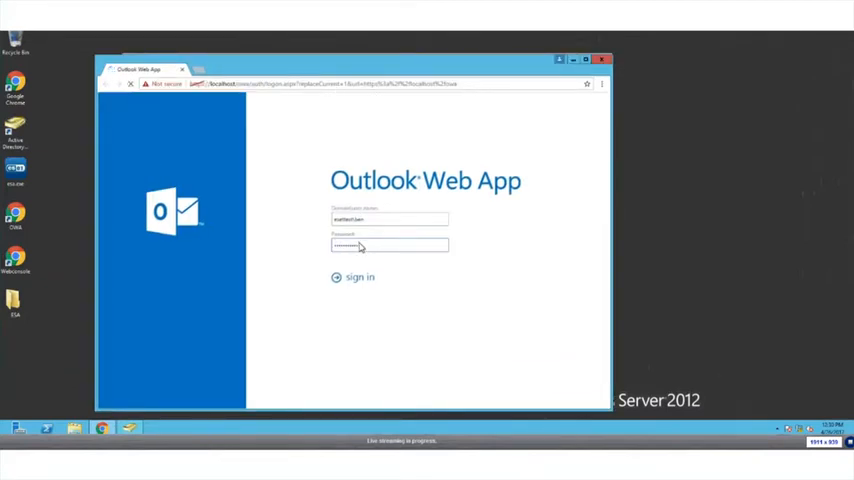
{"action": "left_click", "coordinate": [360, 276]}
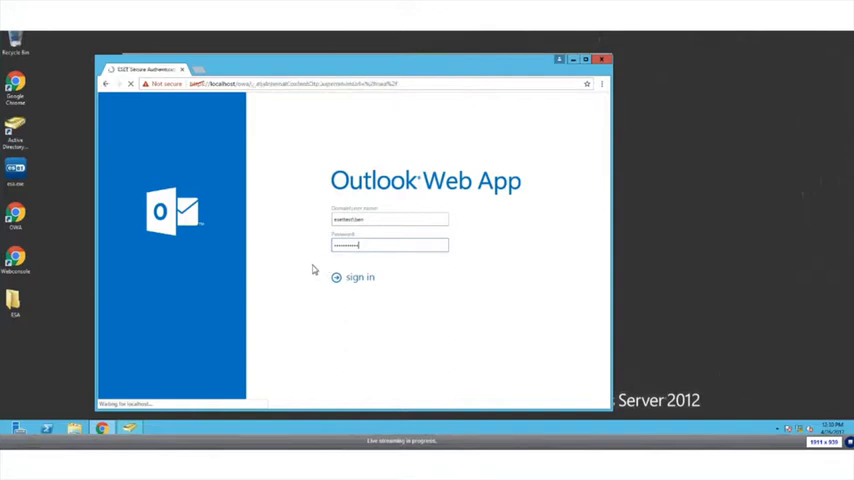
{"action": "left_click", "coordinate": [360, 276]}
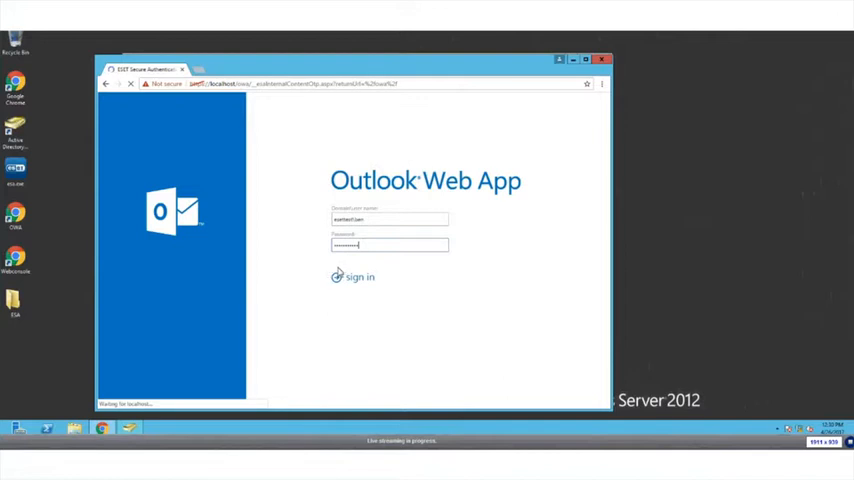
{"action": "left_click", "coordinate": [358, 276]}
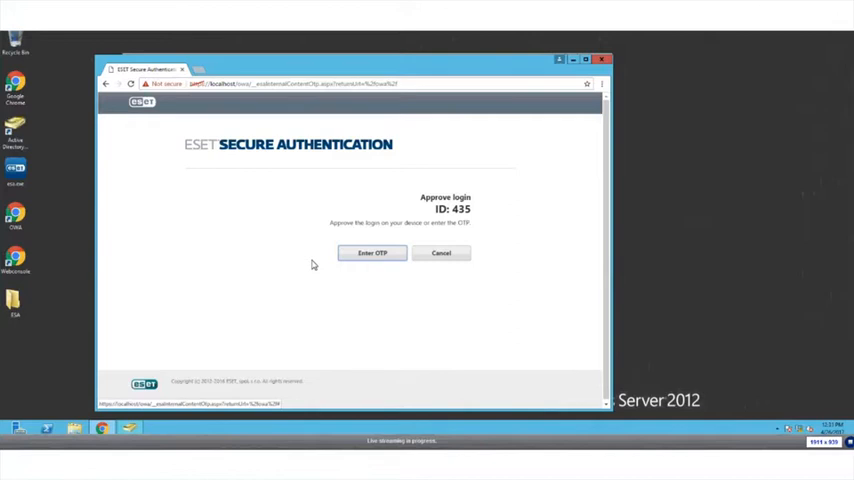
{"action": "left_click", "coordinate": [372, 252]}
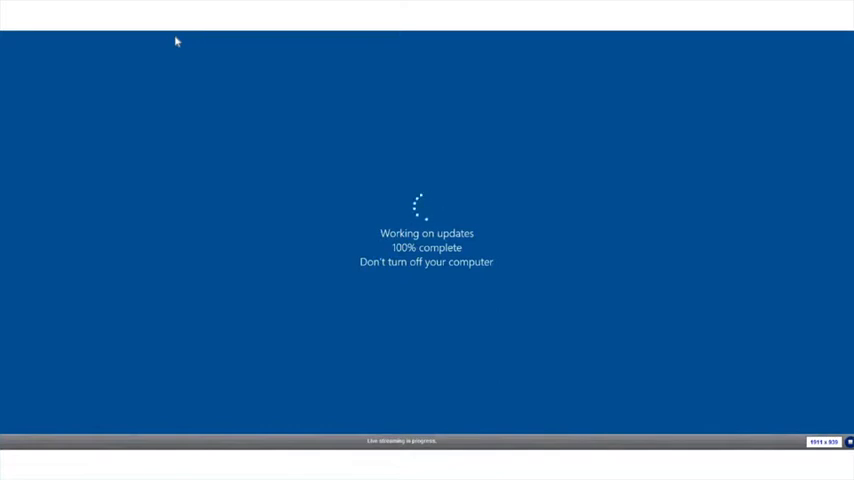
{"action": "mouse_move", "coordinate": [164, 42]}
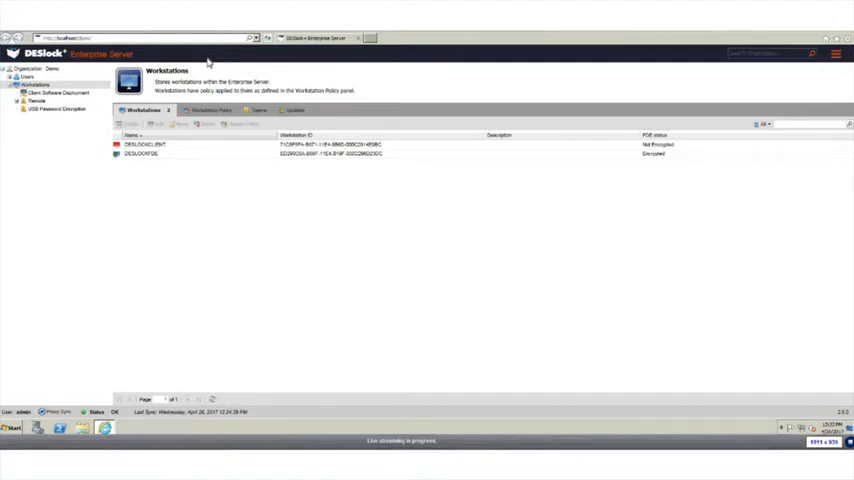
Review the client software deployment packages, then return to the workstations list
{"action": "left_click", "coordinate": [48, 92]}
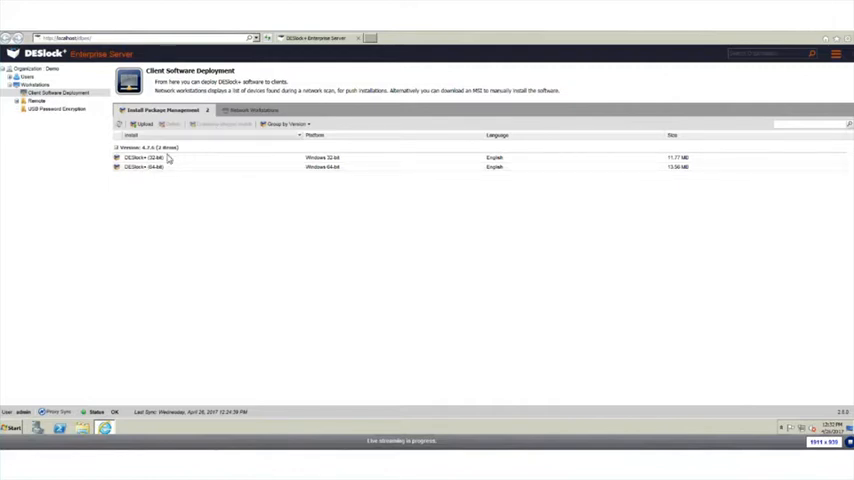
{"action": "left_click", "coordinate": [36, 84]}
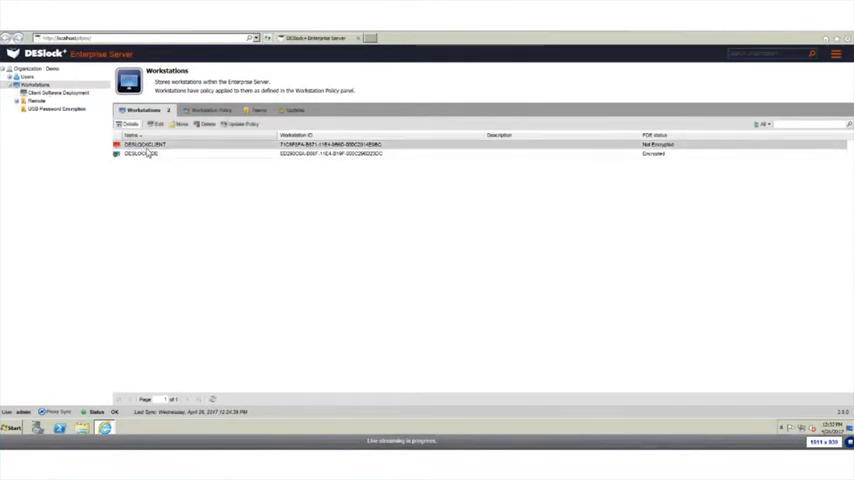
Start the Full Disk Encryption wizard for the unencrypted workstation and choose its start mode
{"action": "double_click", "coordinate": [144, 144]}
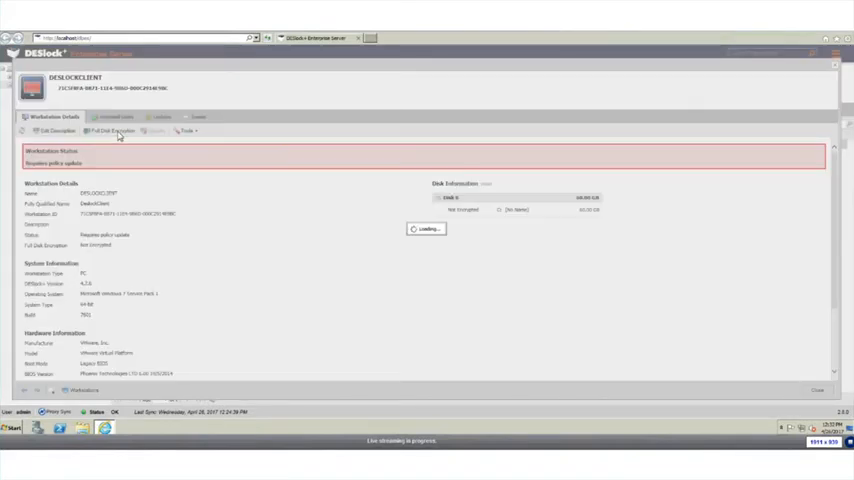
{"action": "left_click", "coordinate": [116, 132]}
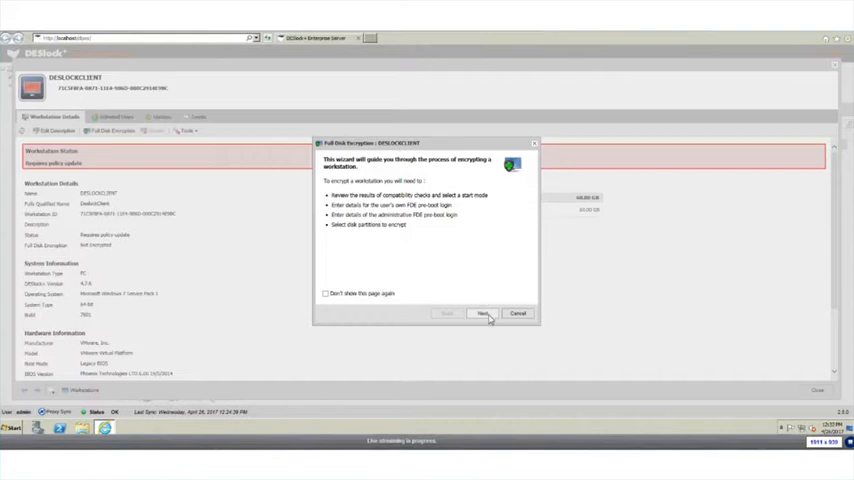
{"action": "left_click", "coordinate": [484, 312]}
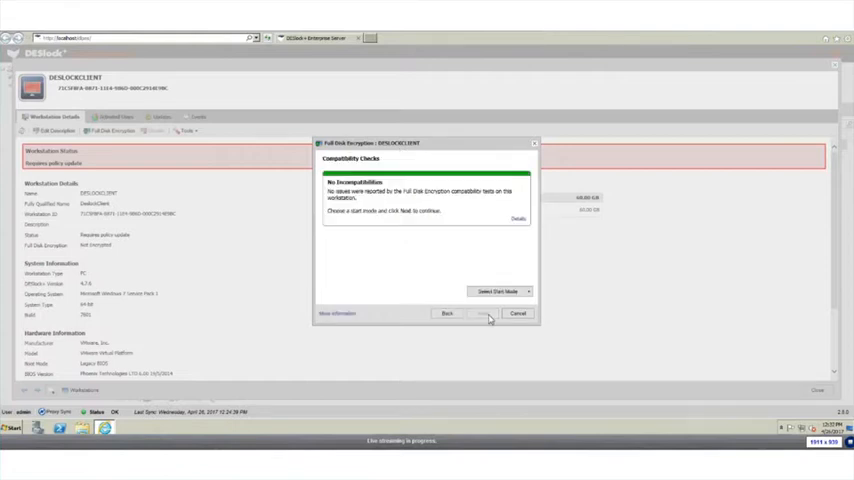
{"action": "left_click", "coordinate": [500, 292]}
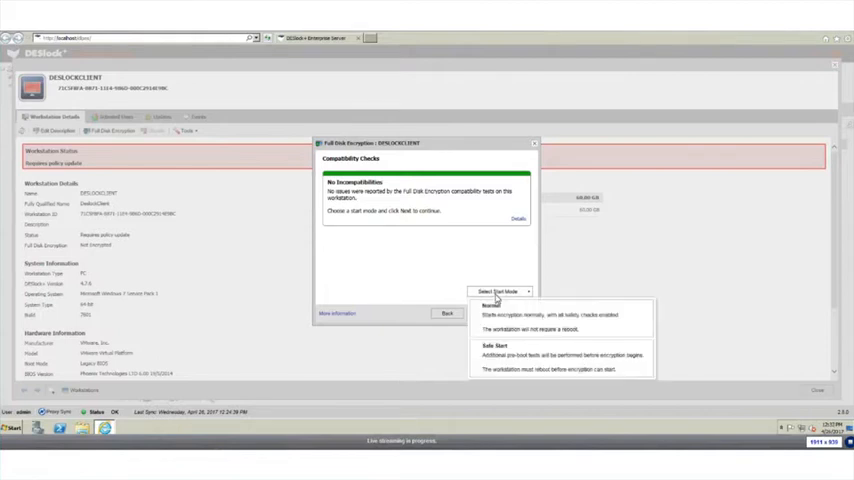
{"action": "left_click", "coordinate": [492, 304]}
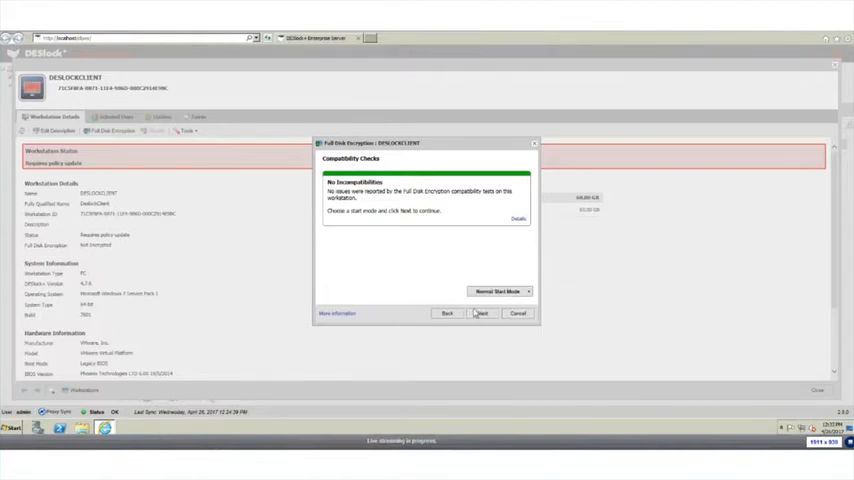
Keep the encryption users, login password and disk choices, then start encrypting the workstation
{"action": "left_click", "coordinate": [482, 312]}
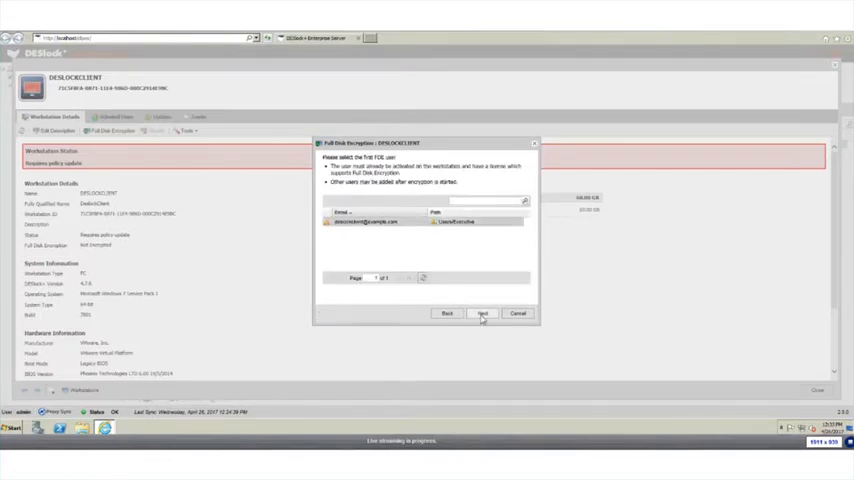
{"action": "left_click", "coordinate": [482, 312]}
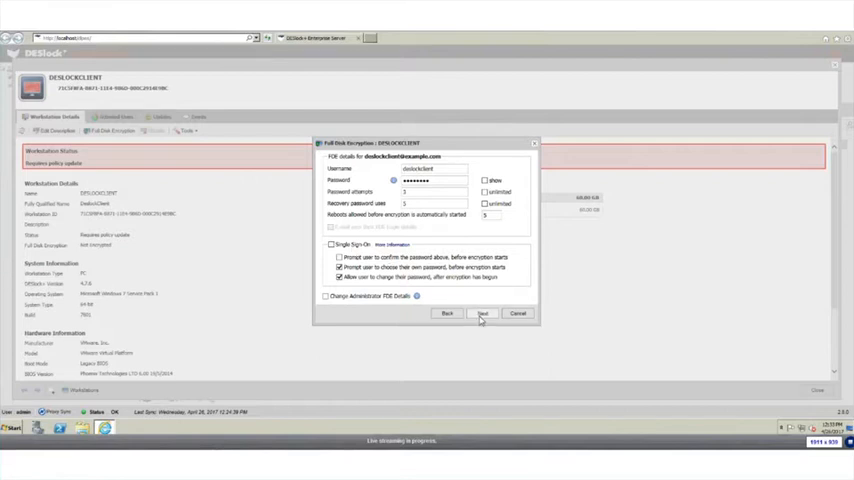
{"action": "left_click", "coordinate": [480, 312]}
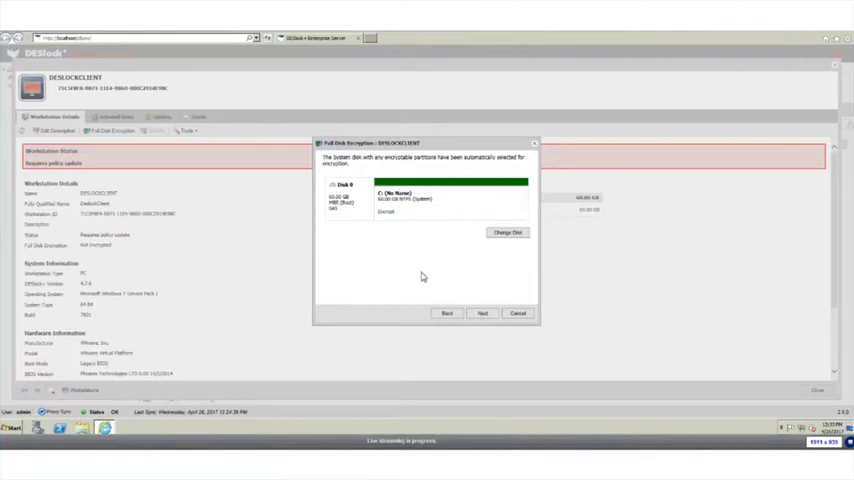
{"action": "left_click", "coordinate": [482, 312]}
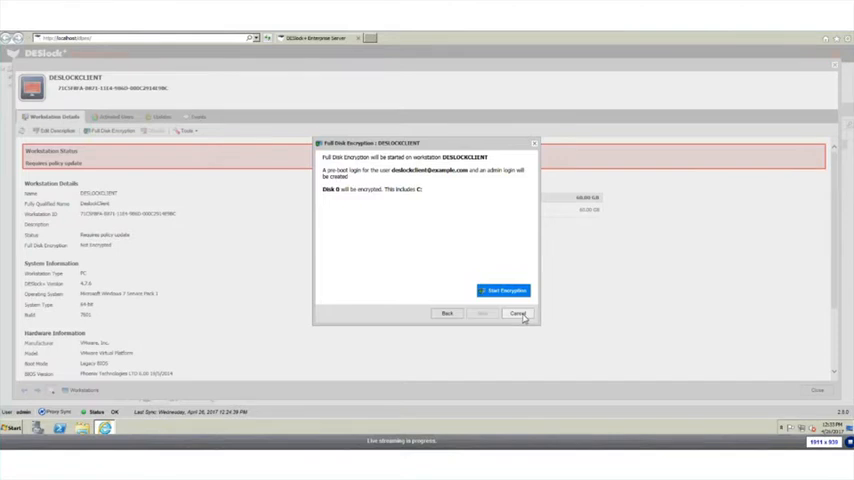
{"action": "left_click", "coordinate": [520, 314]}
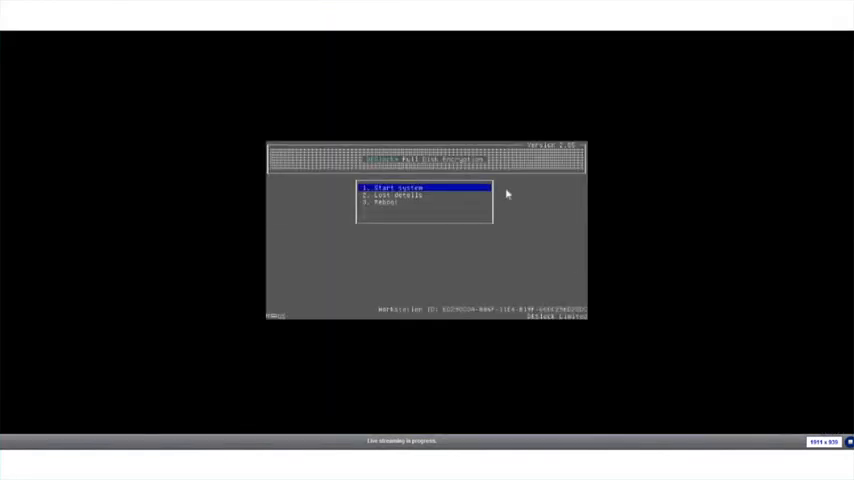
{"action": "mouse_move", "coordinate": [520, 198]}
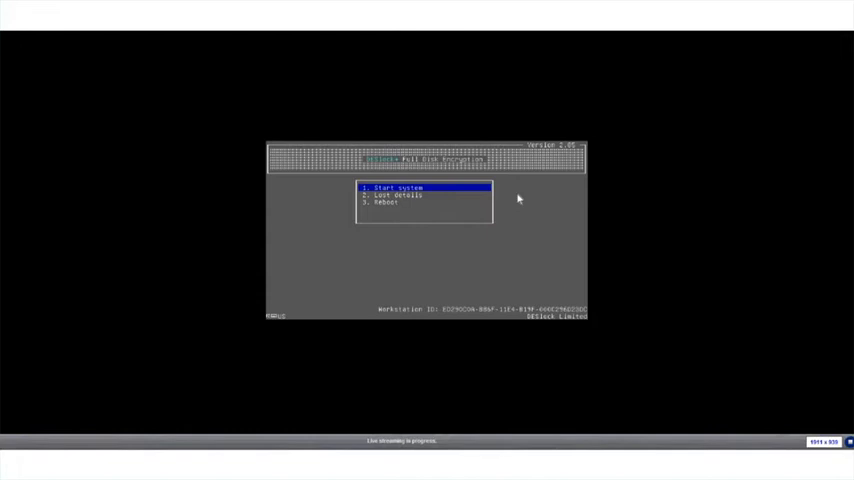
Boot the encrypted workstation normally from the DESlock+ pre-boot menu
{"action": "key", "text": "Down"}
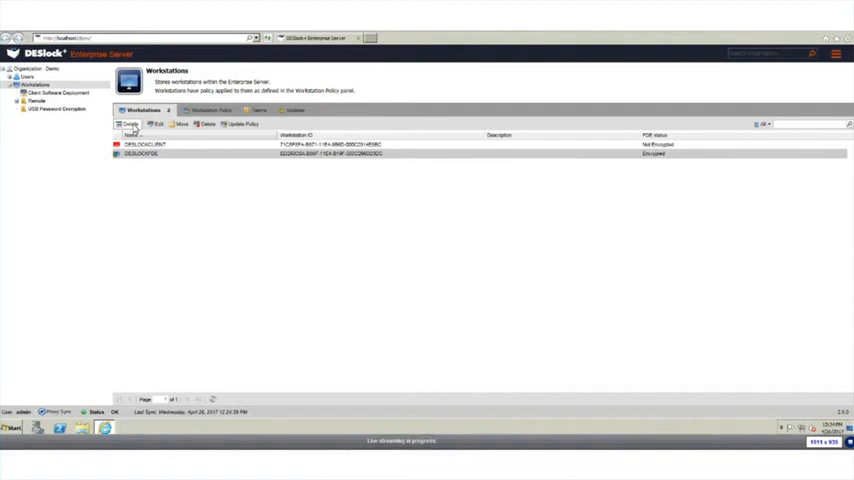
{"action": "mouse_move", "coordinate": [140, 134]}
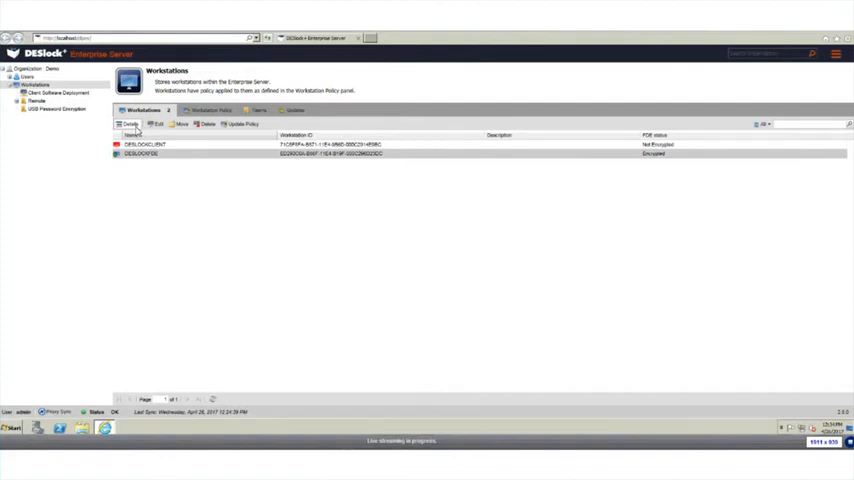
View the encrypted workstation's details showing its disk as encrypted
{"action": "double_click", "coordinate": [140, 154]}
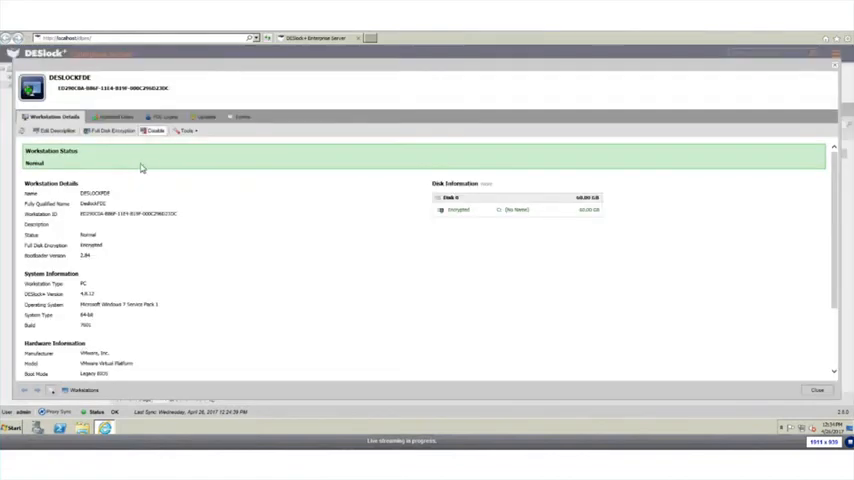
{"action": "left_click", "coordinate": [160, 116]}
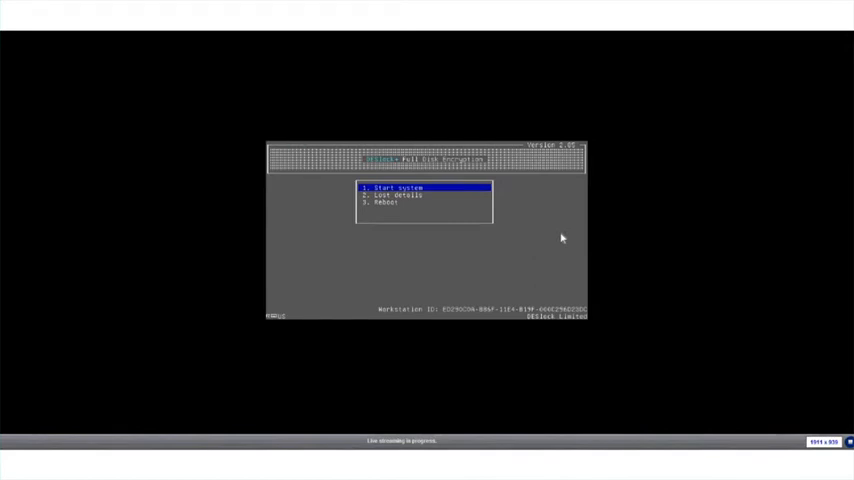
Review the workstation's FDE login users, then return to its status overview
{"action": "left_click", "coordinate": [388, 188]}
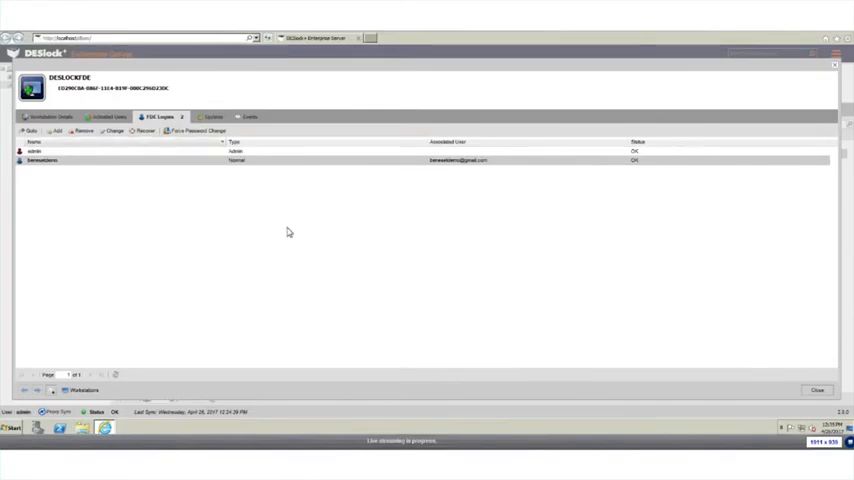
{"action": "left_click", "coordinate": [62, 116]}
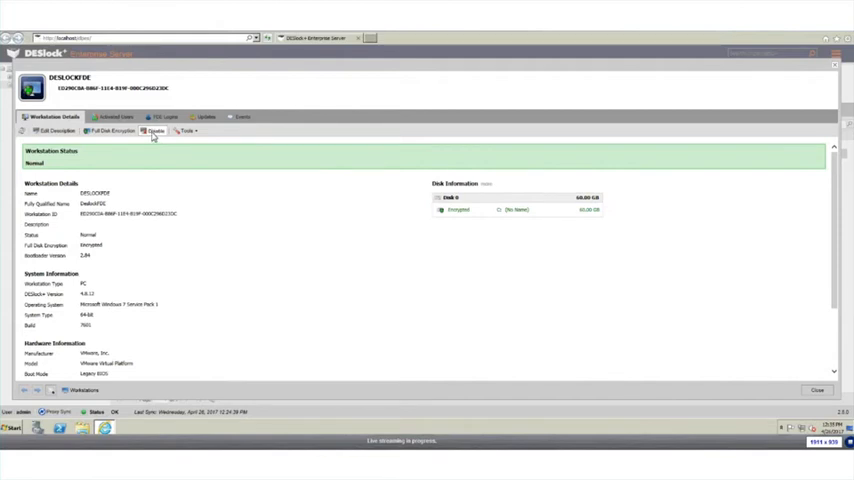
{"action": "left_click", "coordinate": [156, 132]}
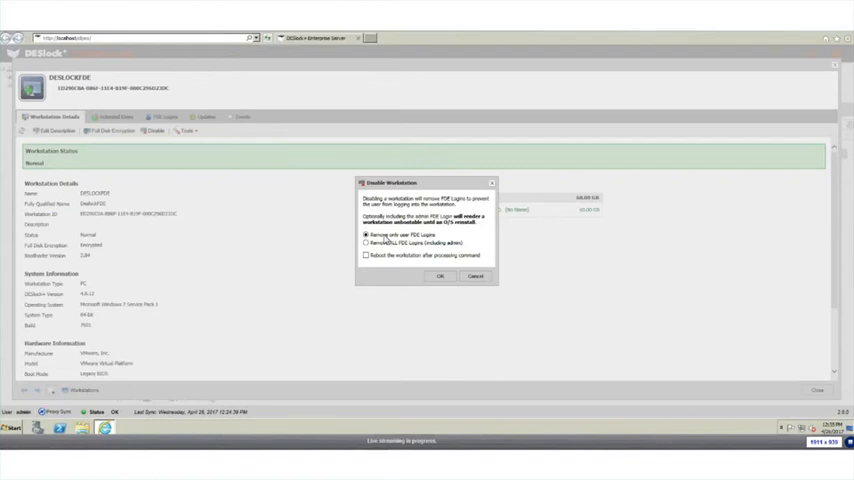
{"action": "left_click", "coordinate": [364, 250]}
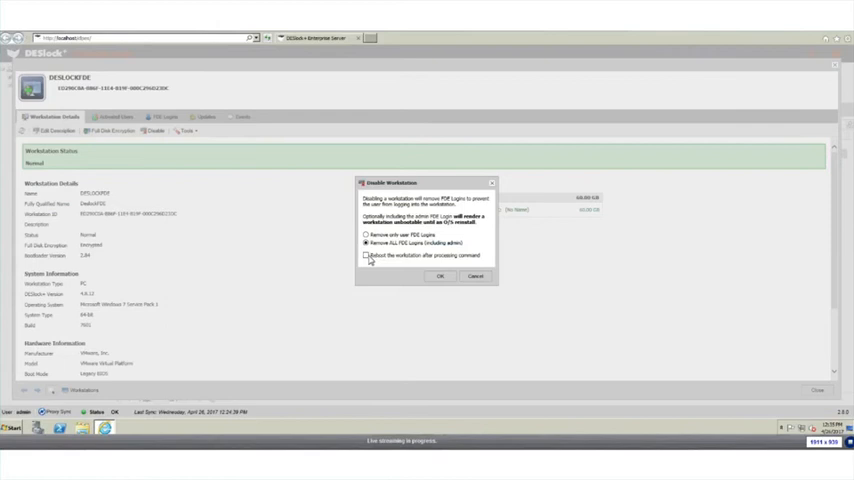
{"action": "left_click", "coordinate": [366, 256]}
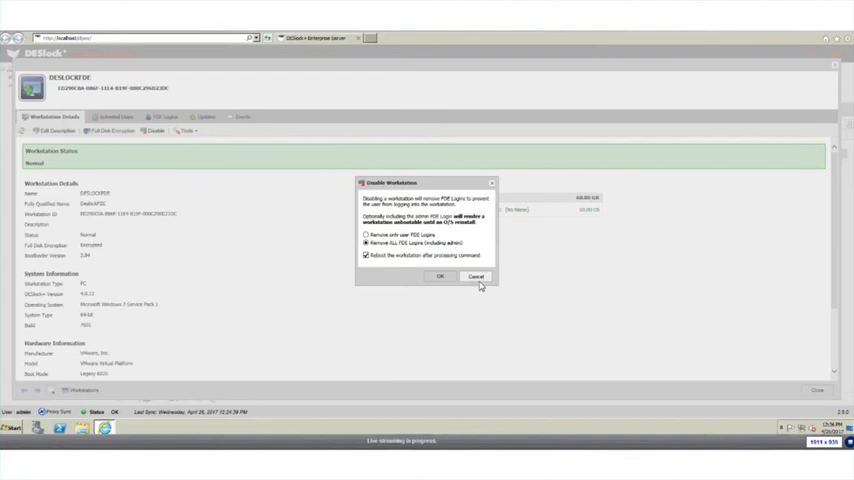
{"action": "left_click", "coordinate": [476, 276]}
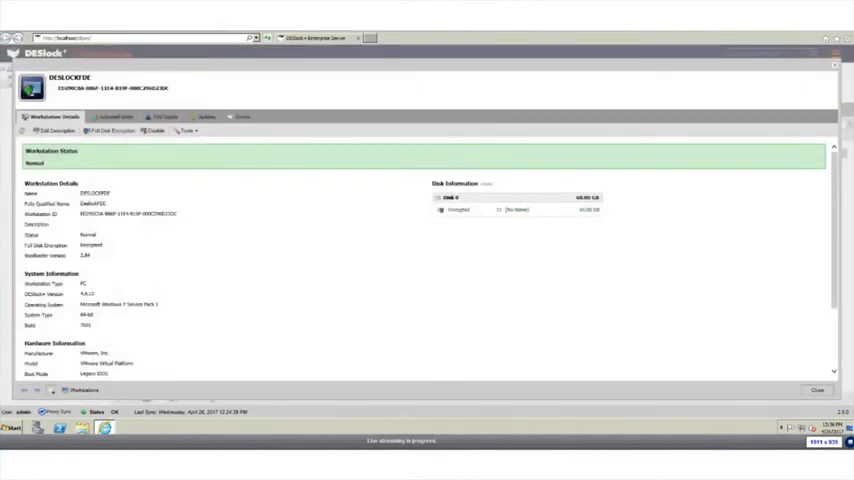